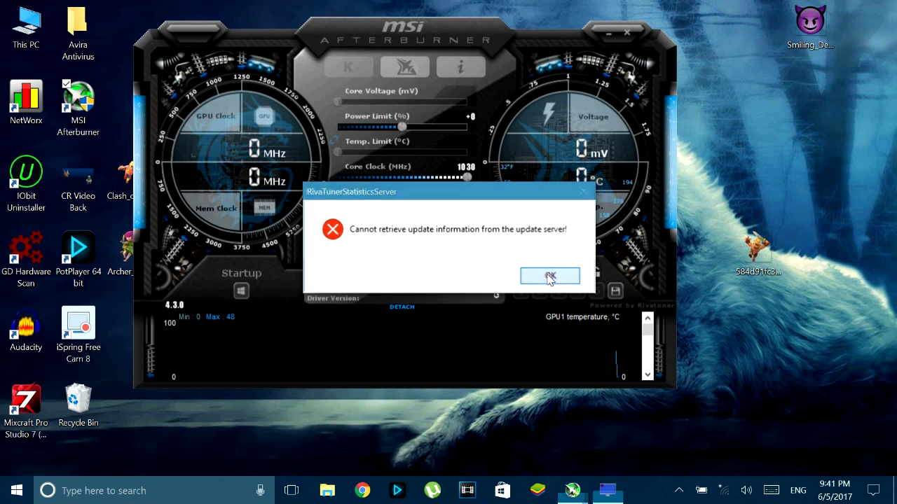
Dismiss the 'Cannot retrieve update information' error and move the Afterburner window toward the desktop centre
click(550, 275)
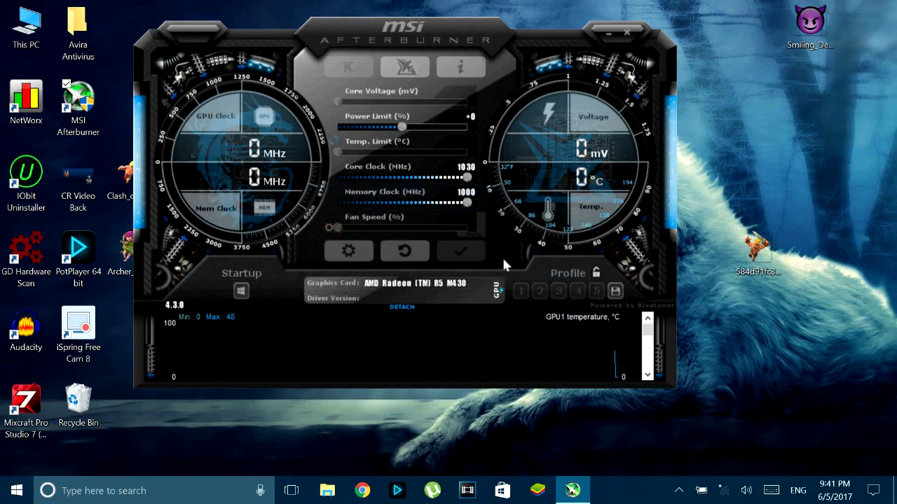
mouse_move(410, 196)
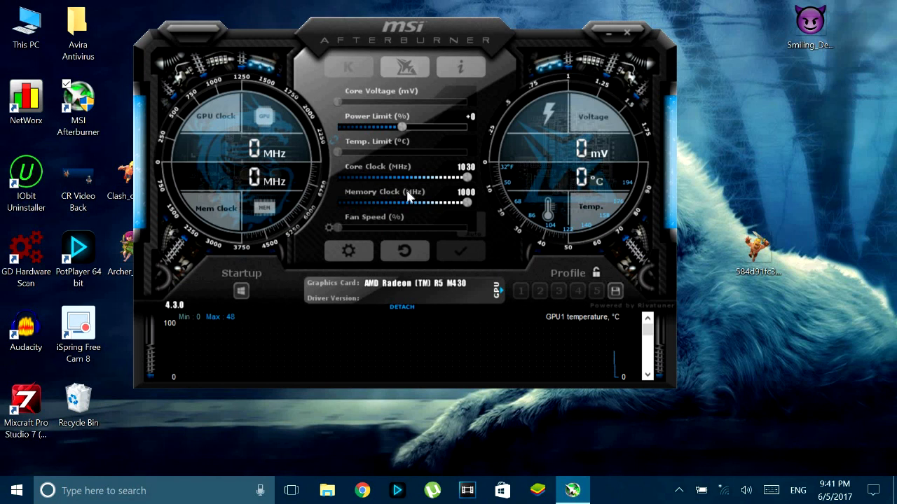
mouse_move(333, 147)
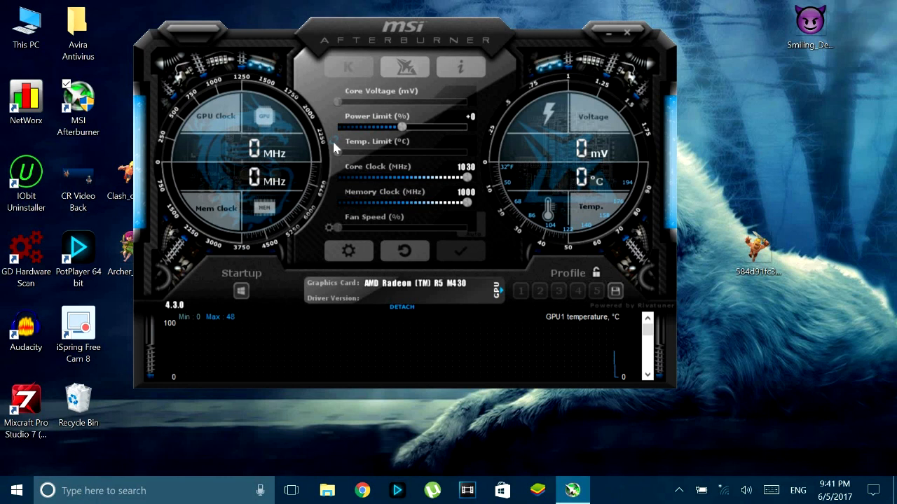
drag(403, 40, 428, 47)
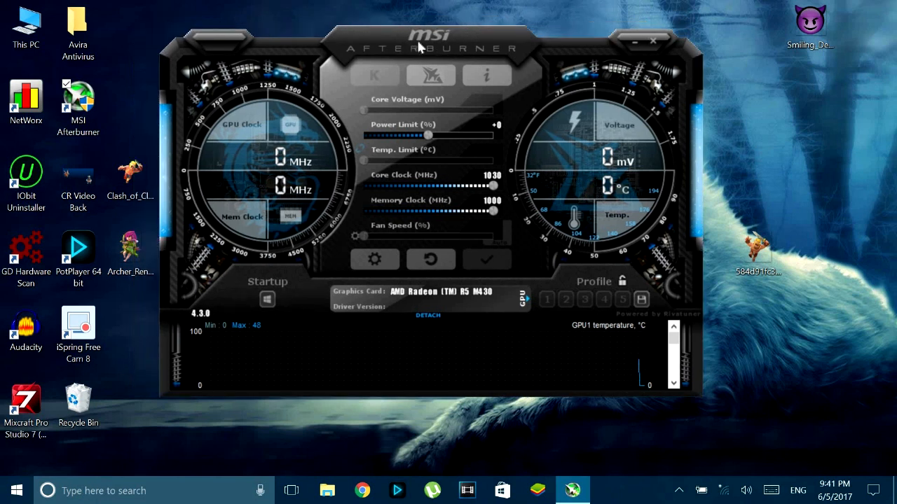
drag(427, 41, 463, 41)
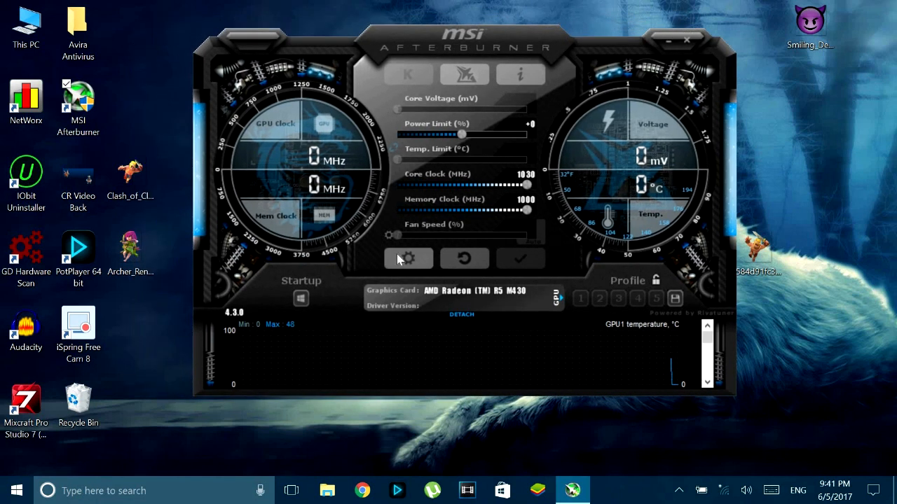
mouse_move(409, 258)
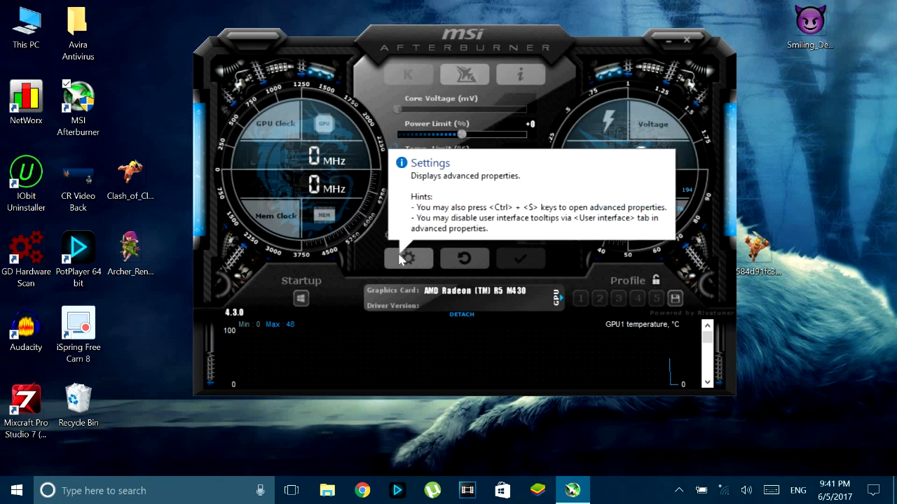
Bring up Afterburner's properties on the Monitoring settings with the hardware graph list
click(410, 258)
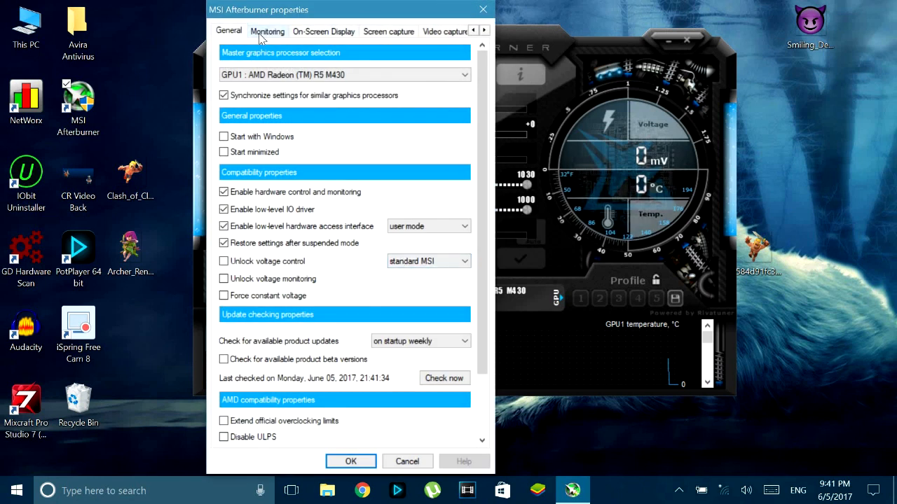
mouse_move(266, 31)
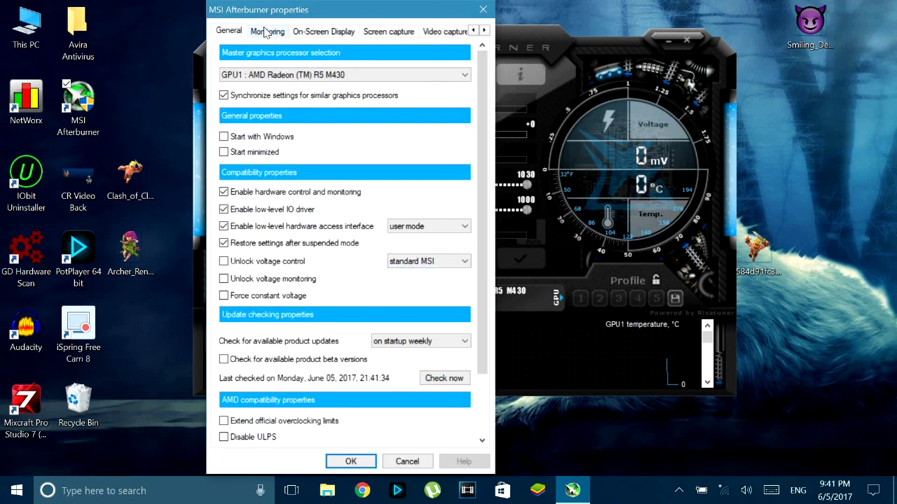
click(266, 31)
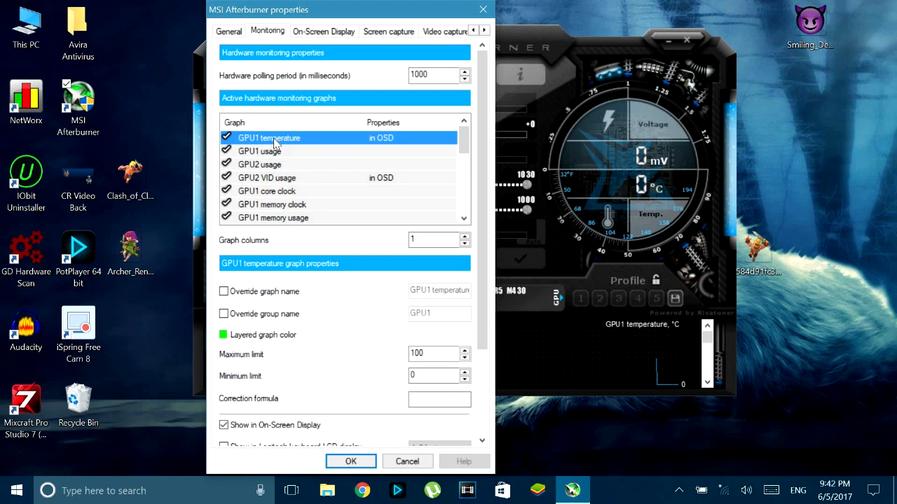
Enable the GPU1 temperature graph and mark it to show in the On-Screen Display
click(225, 137)
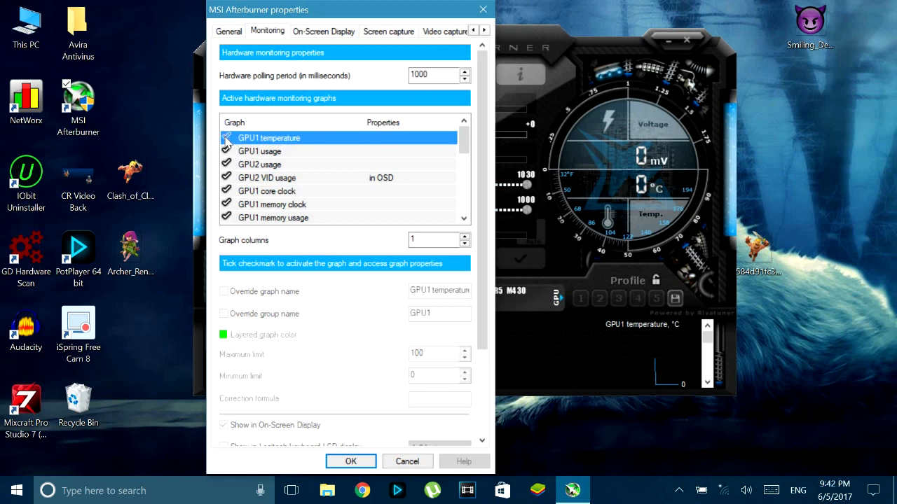
click(227, 139)
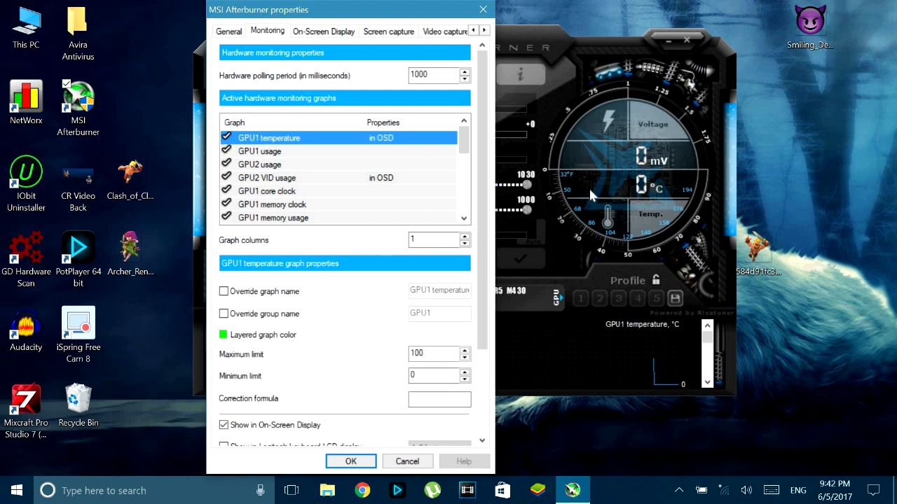
scroll(down, 3)
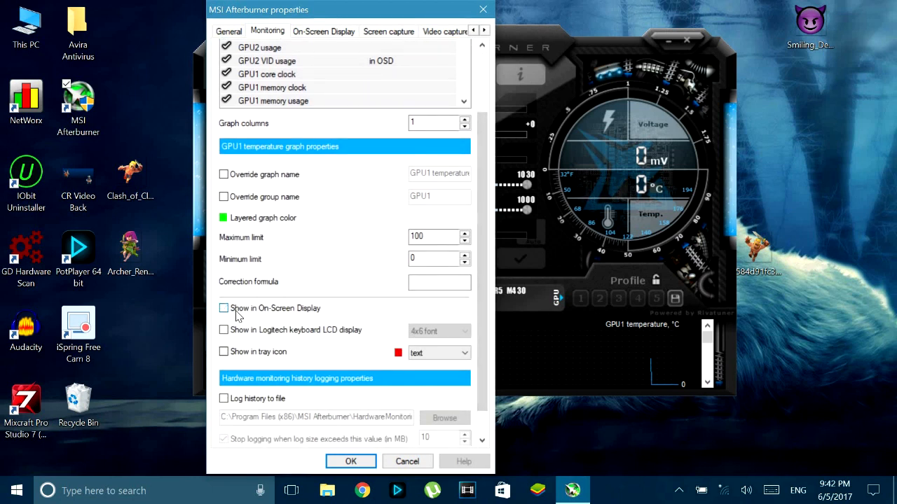
click(224, 308)
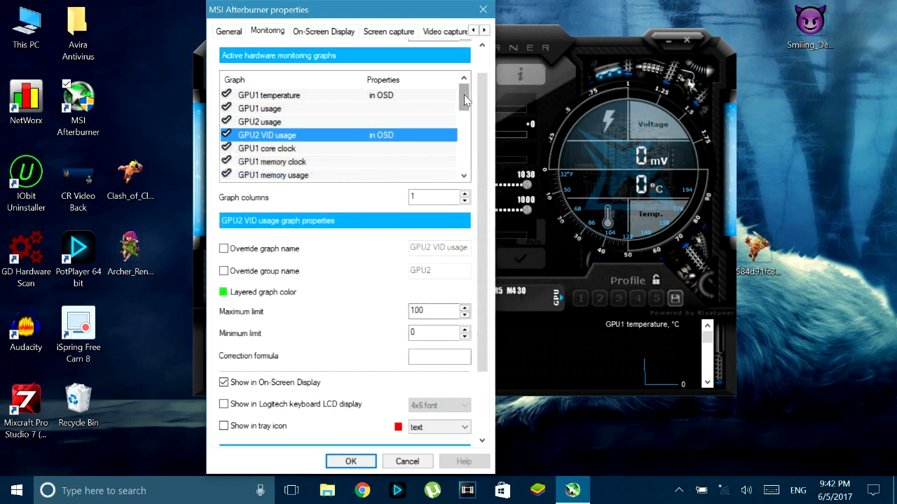
Enable the Framerate graph for the On-Screen Display, then move to the On-Screen Display hotkey settings
scroll(down, 3)
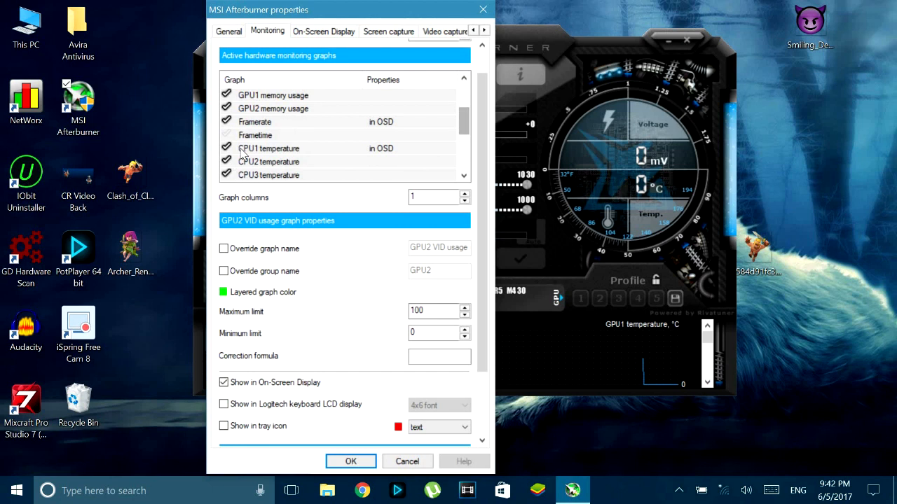
click(255, 120)
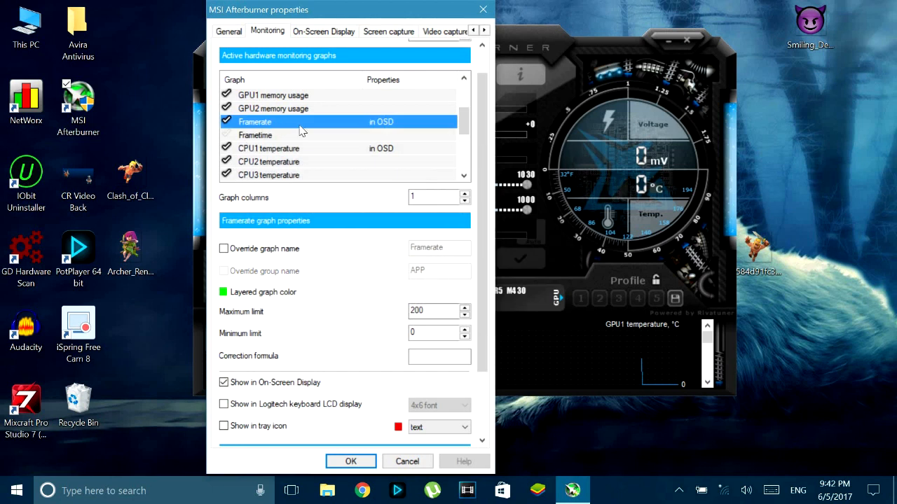
click(227, 122)
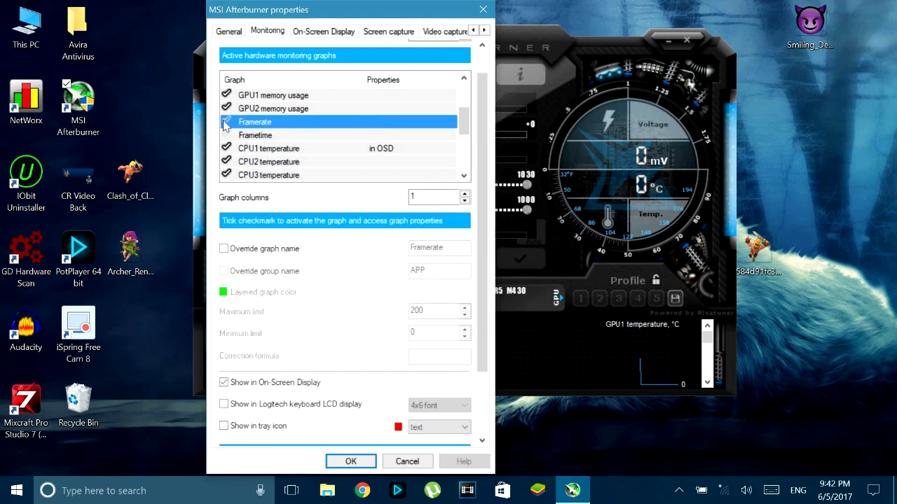
click(227, 121)
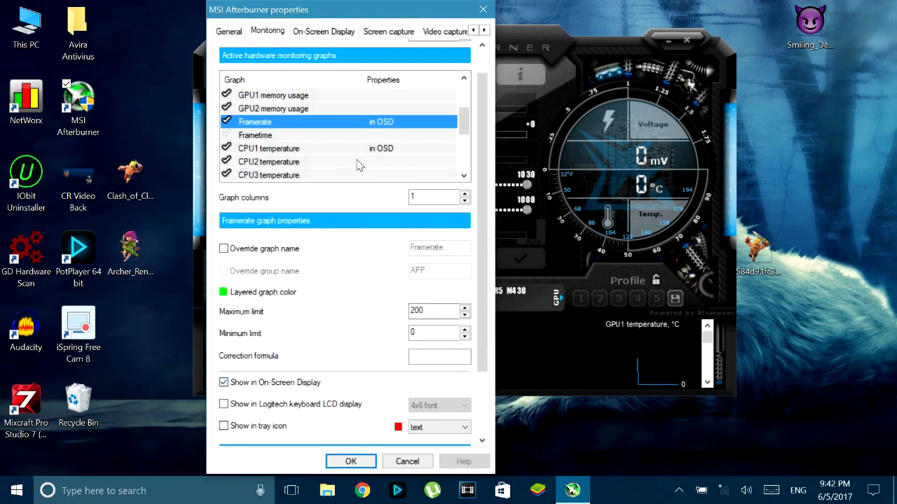
click(269, 149)
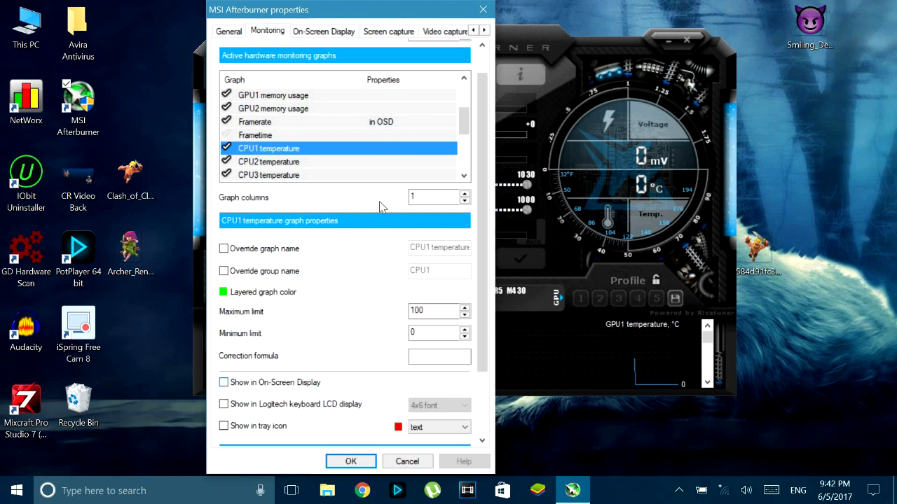
click(323, 31)
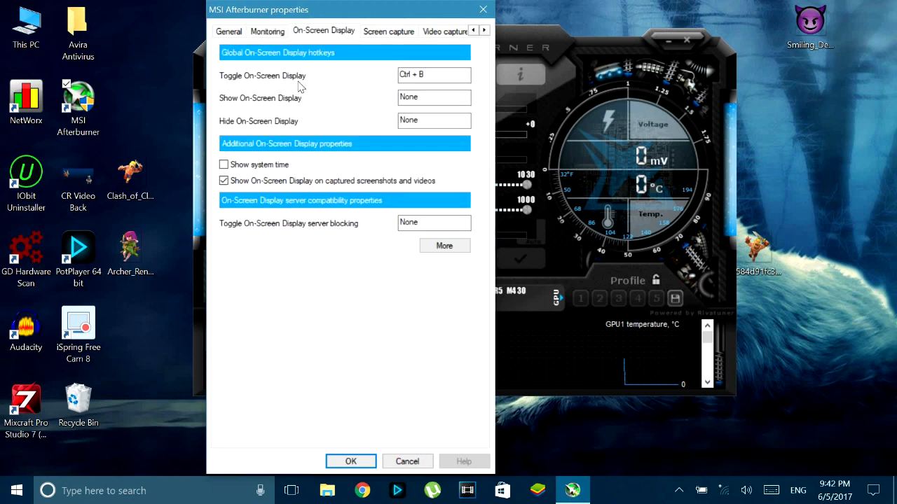
Assign Ctrl + B as the Toggle On-Screen Display hotkey
click(434, 75)
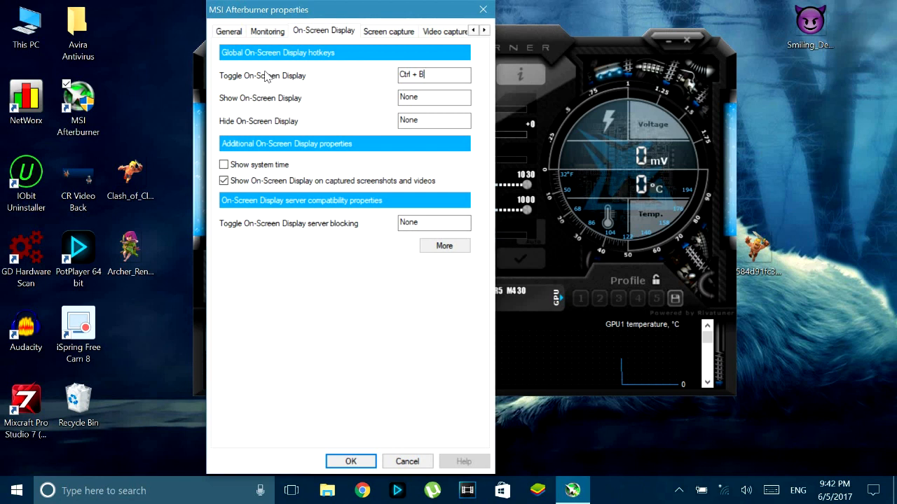
text(V)
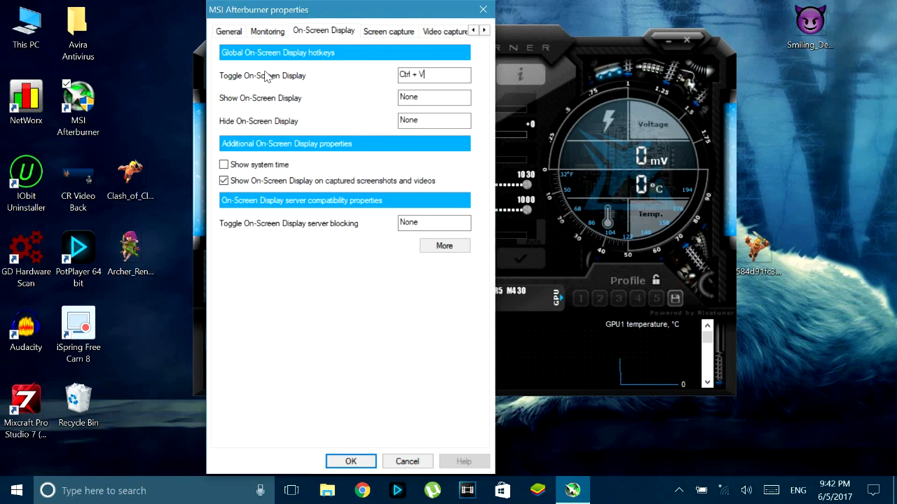
text(B)
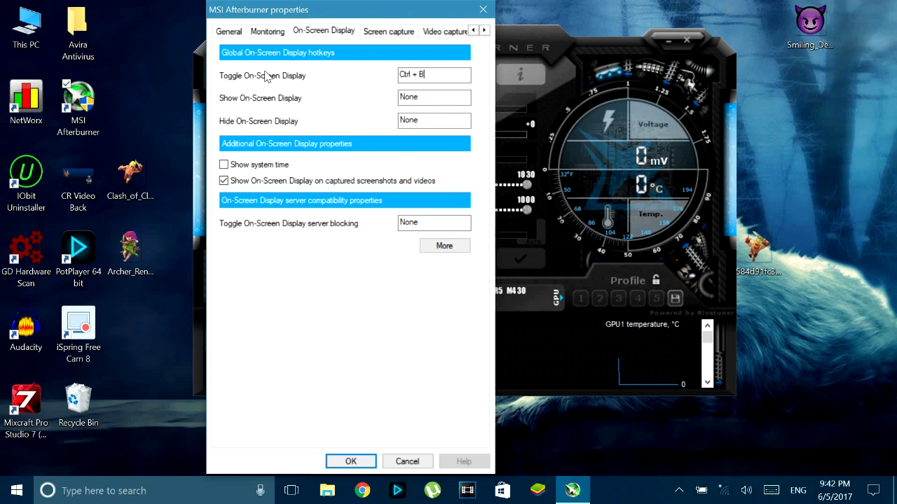
key(backspace)
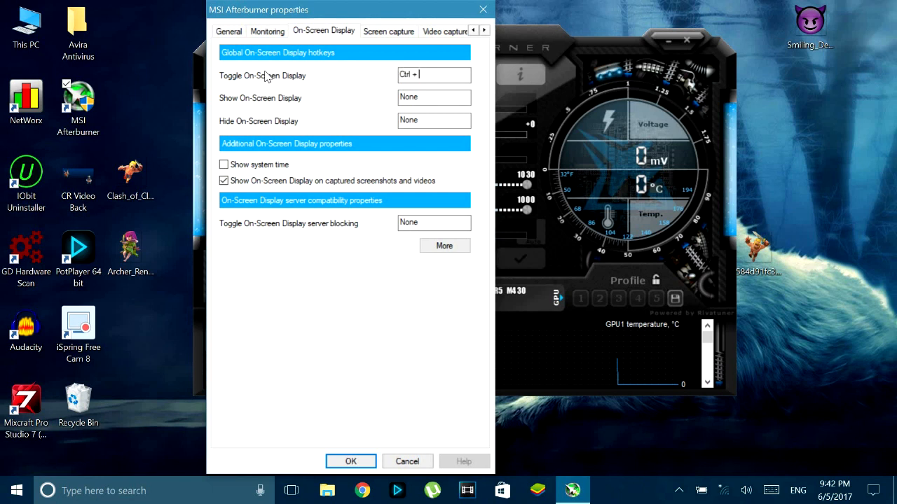
text(B)
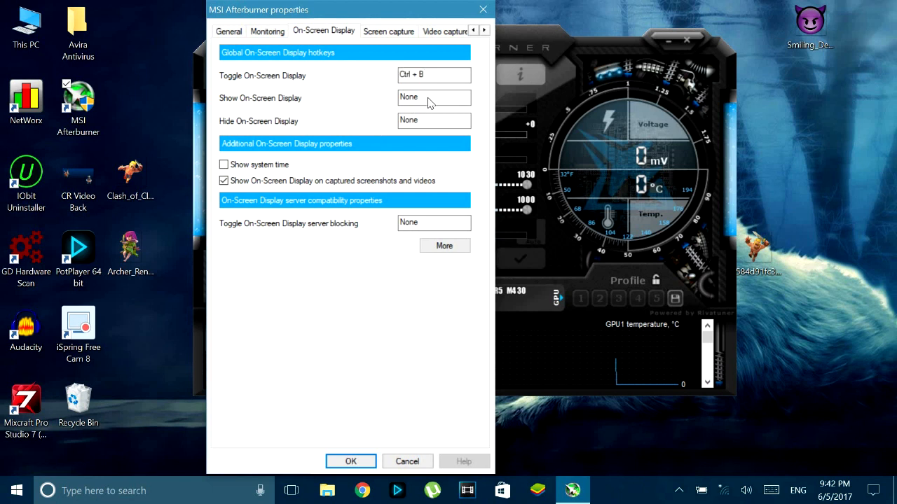
mouse_move(423, 121)
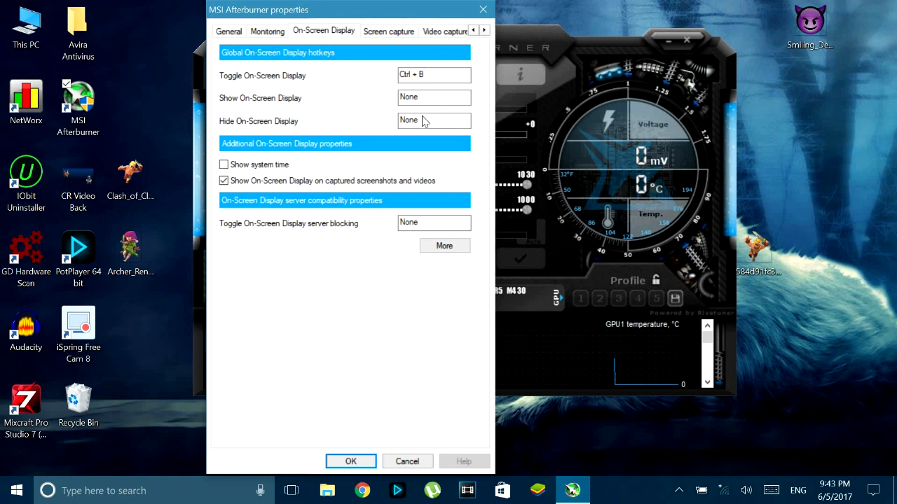
mouse_move(376, 53)
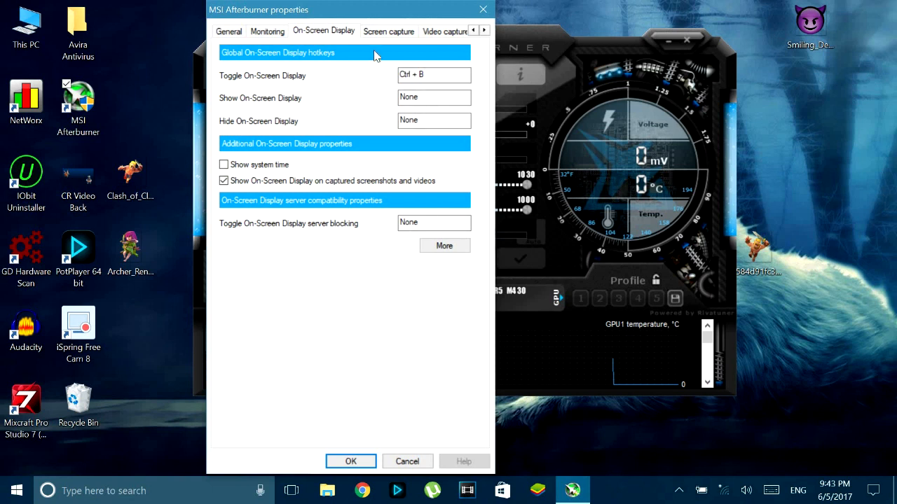
click(435, 121)
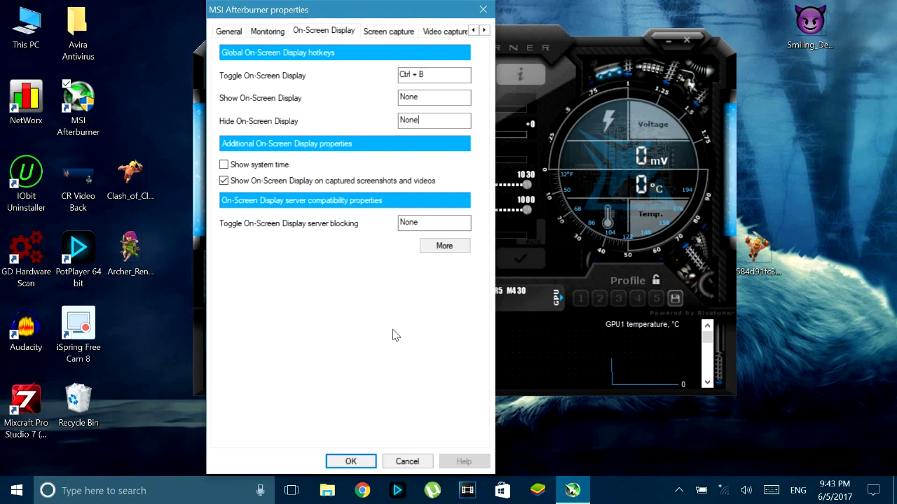
mouse_move(502, 14)
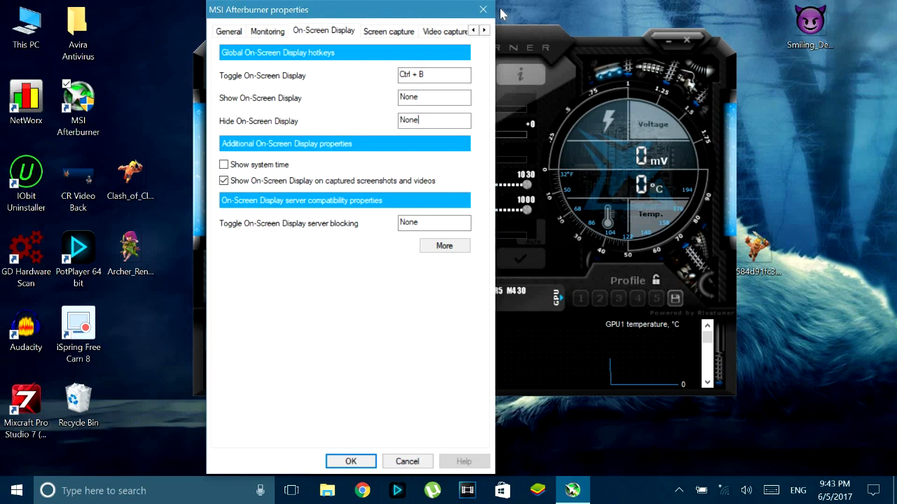
mouse_move(482, 9)
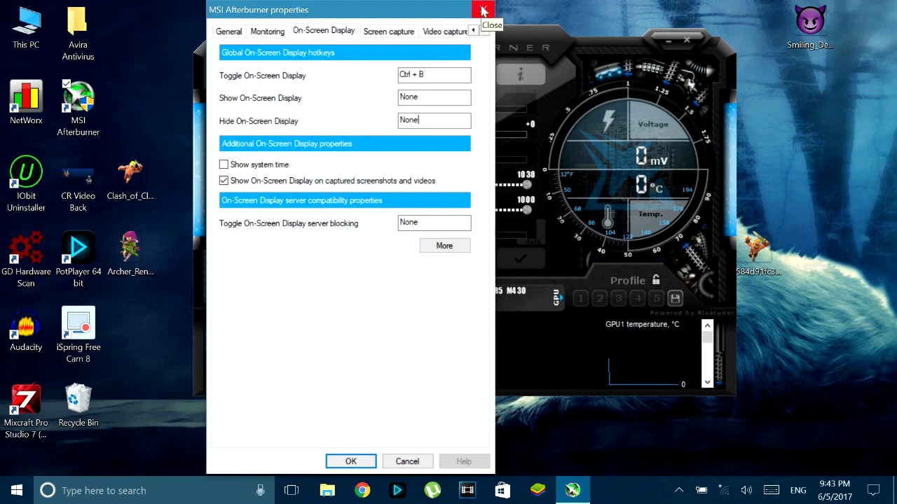
Close the properties window and the Afterburner main window, returning to the desktop
click(482, 8)
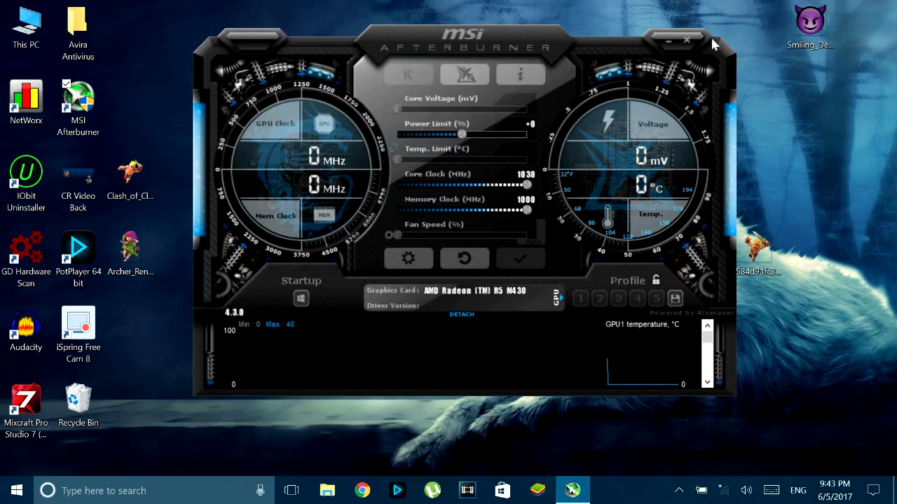
click(687, 41)
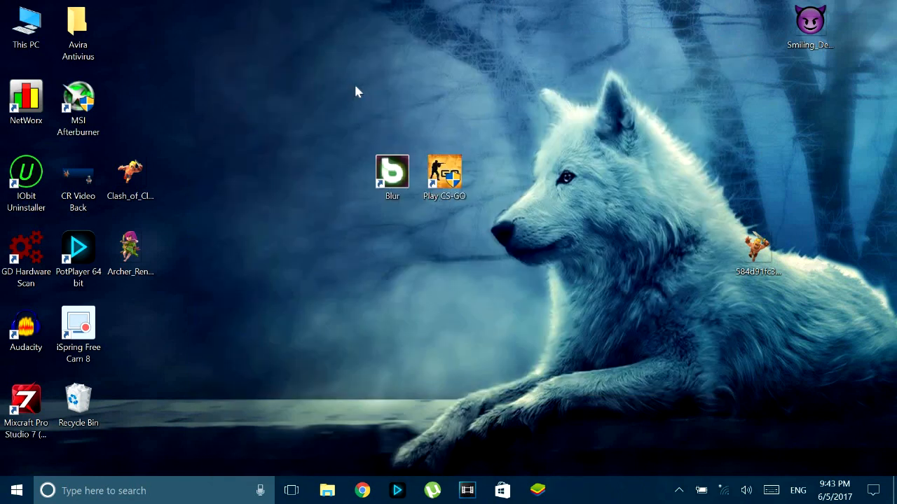